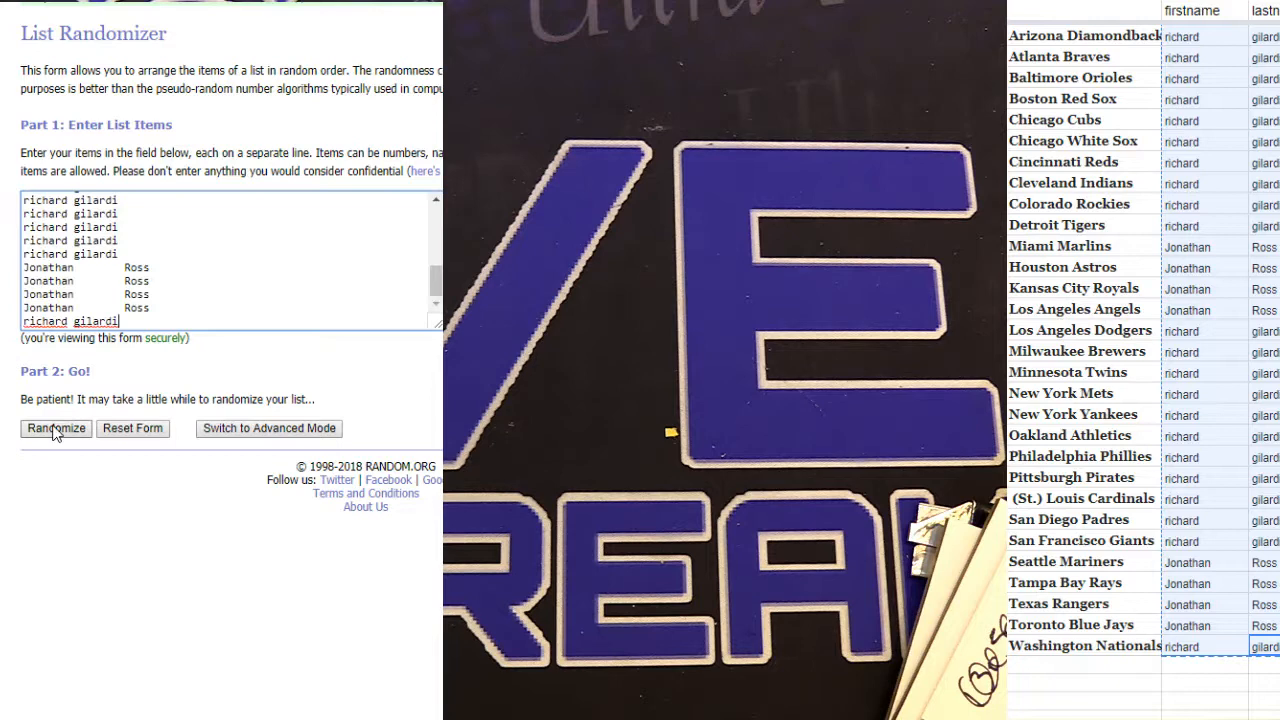
left_click(56, 428)
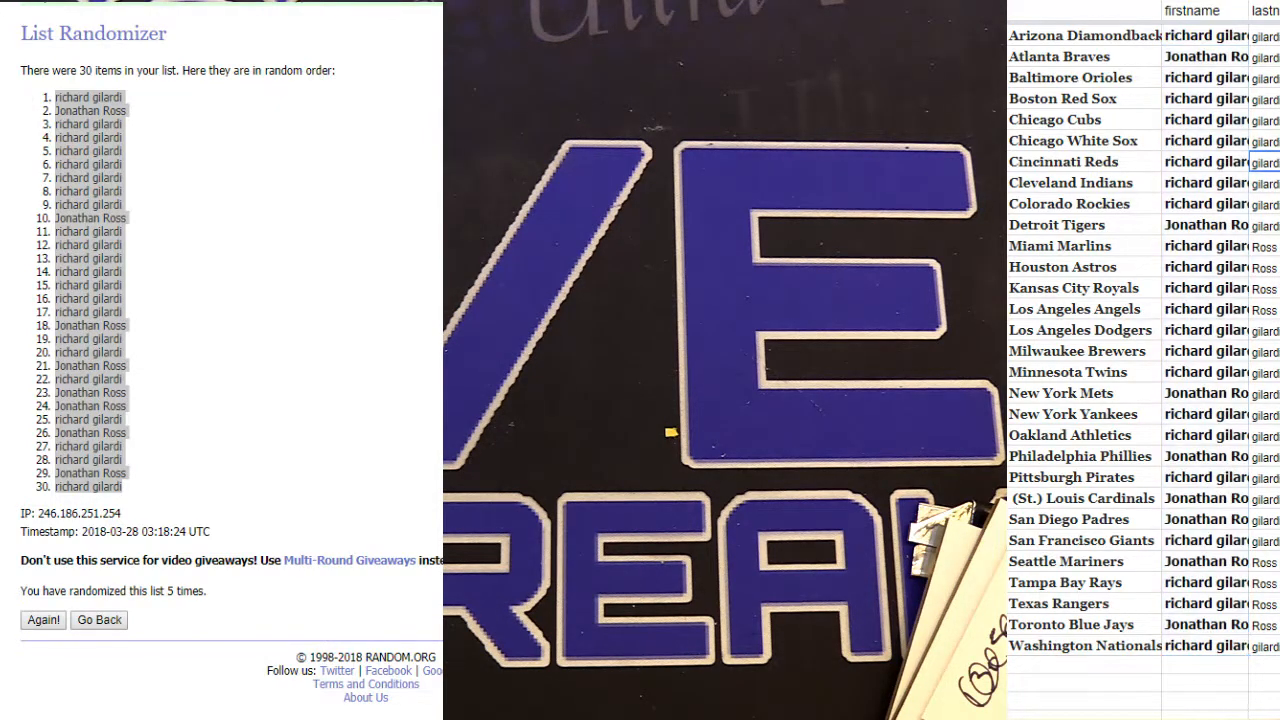
scroll("down", 3)
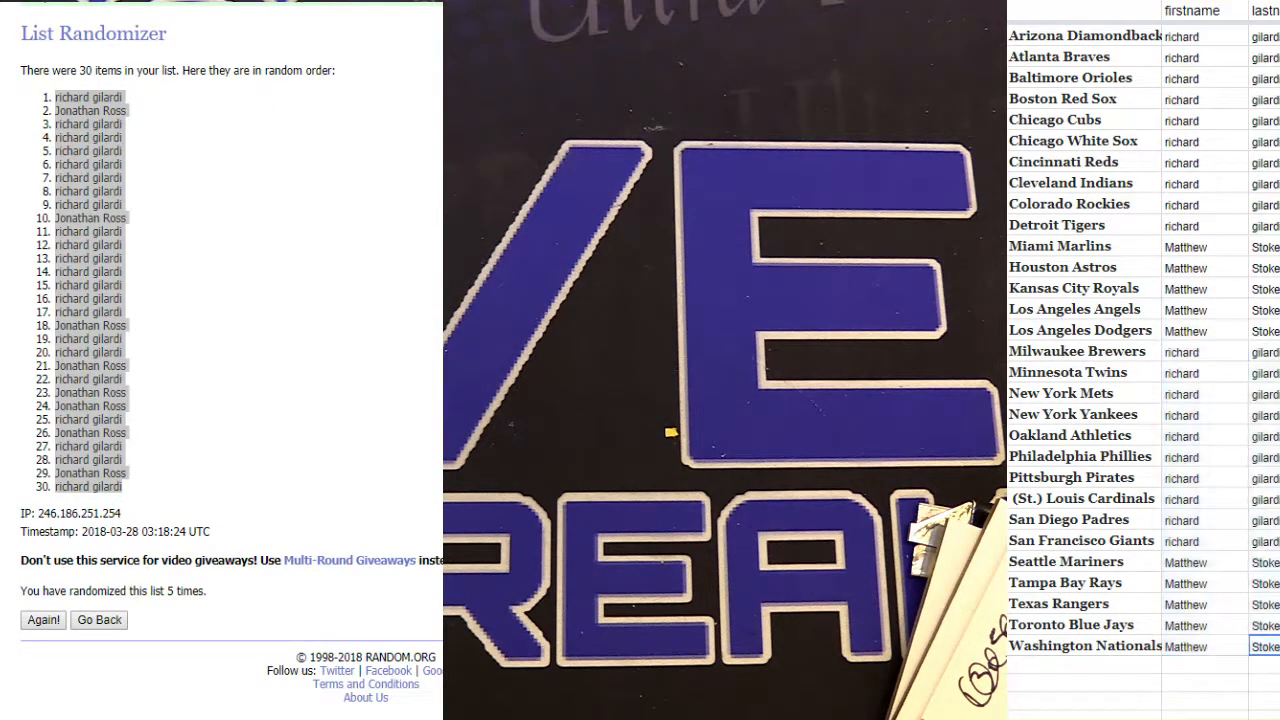
left_click(102, 620)
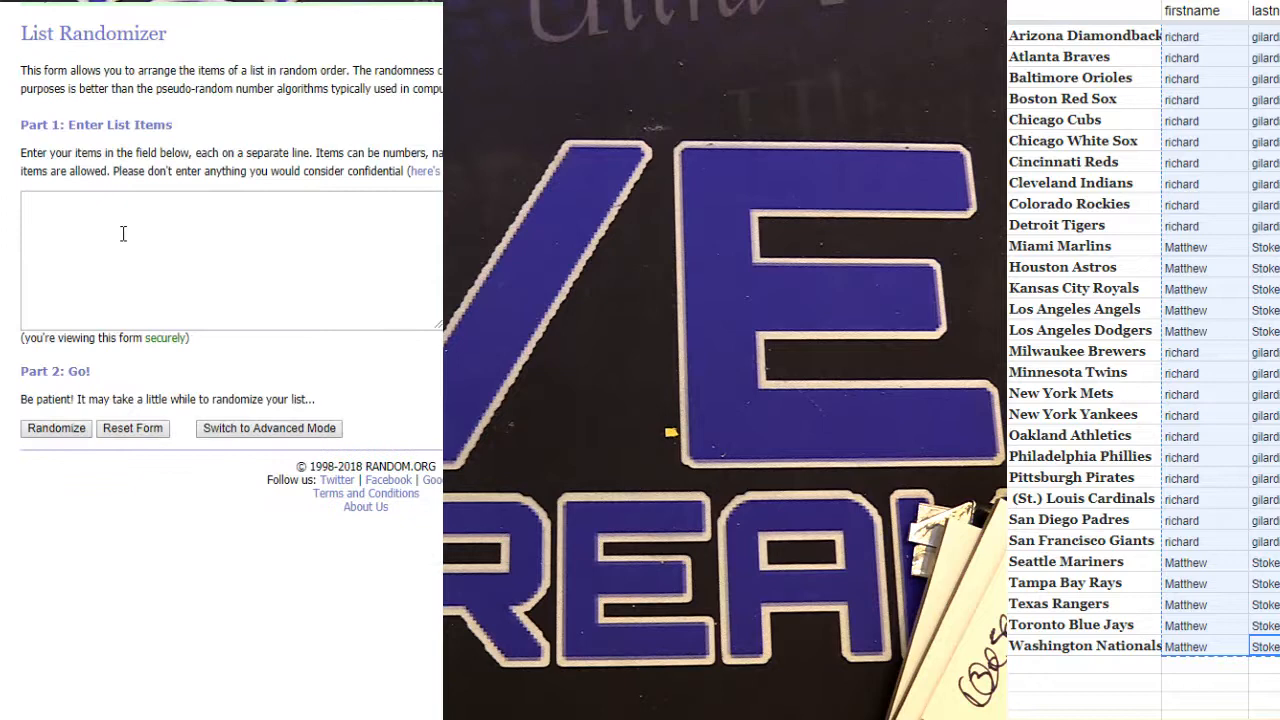
left_click(56, 428)
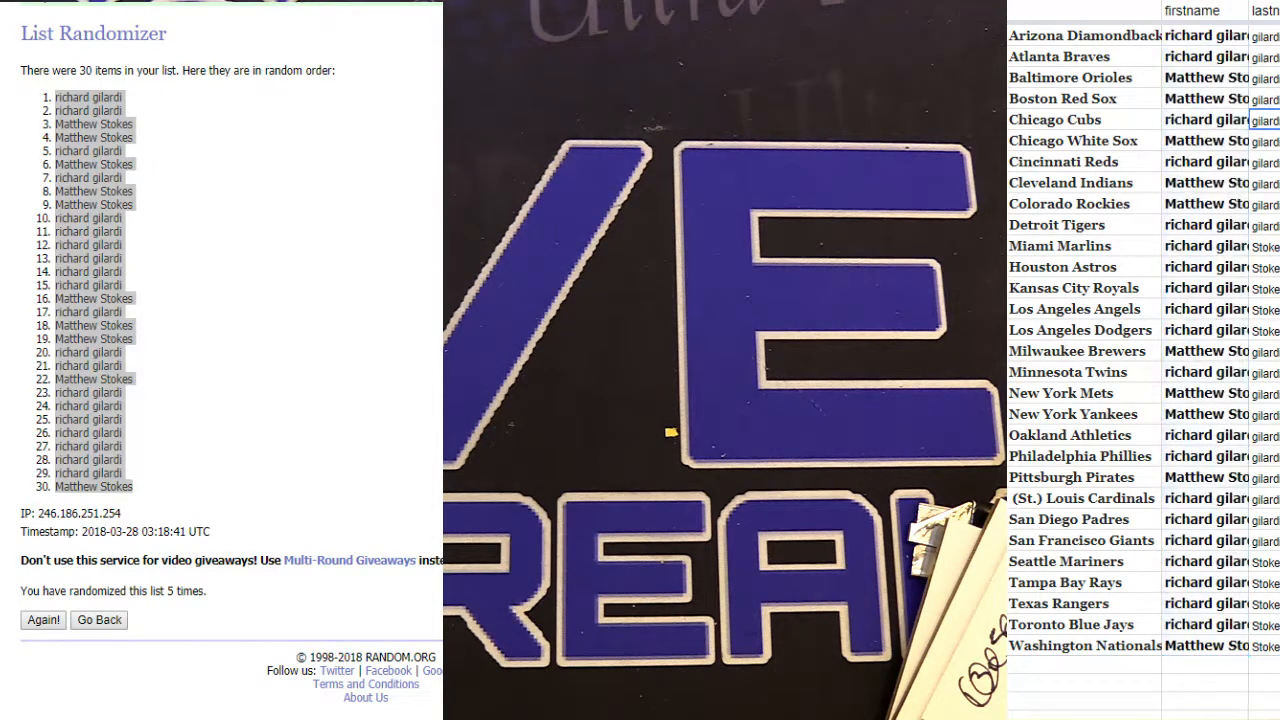
scroll("down", 3)
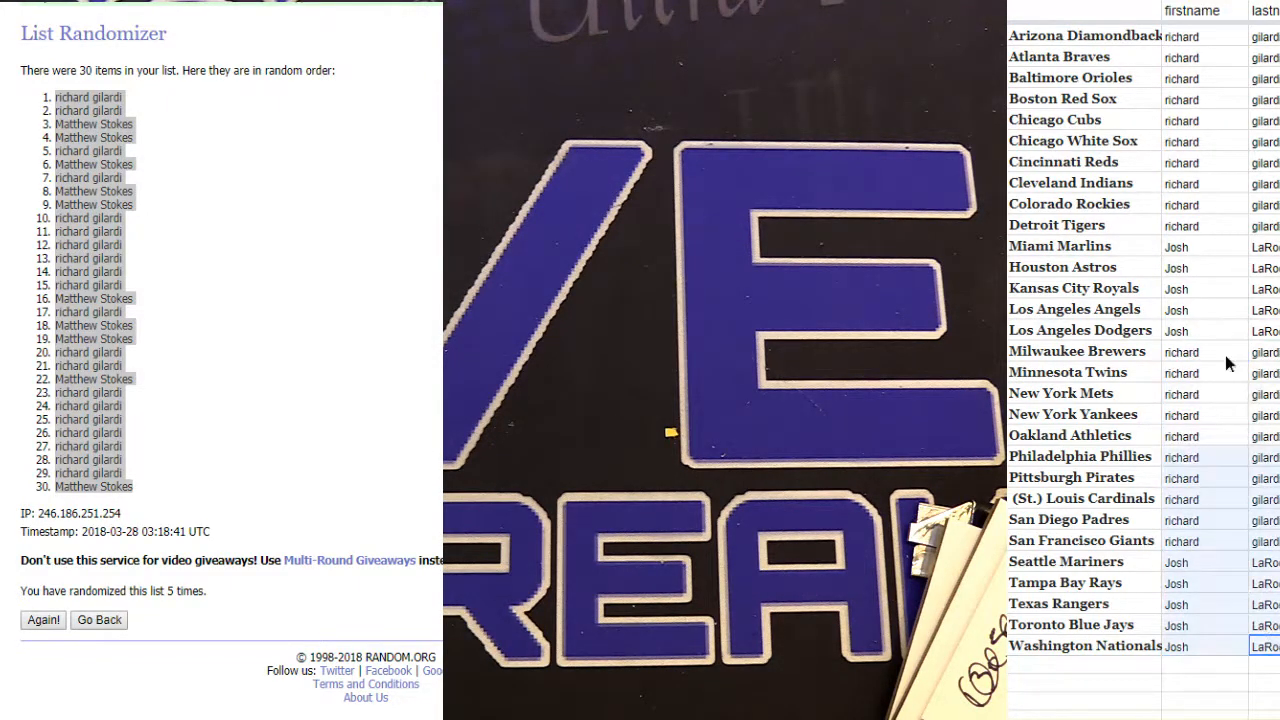
left_click(100, 620)
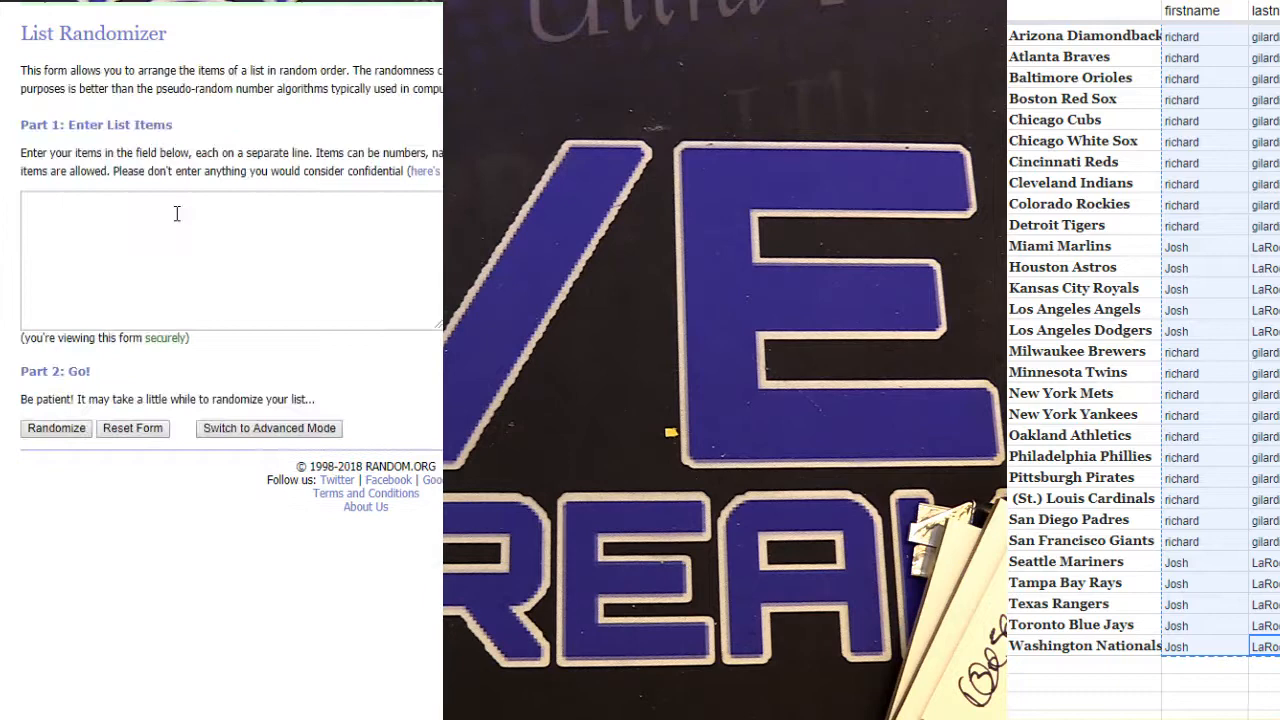
left_click(56, 428)
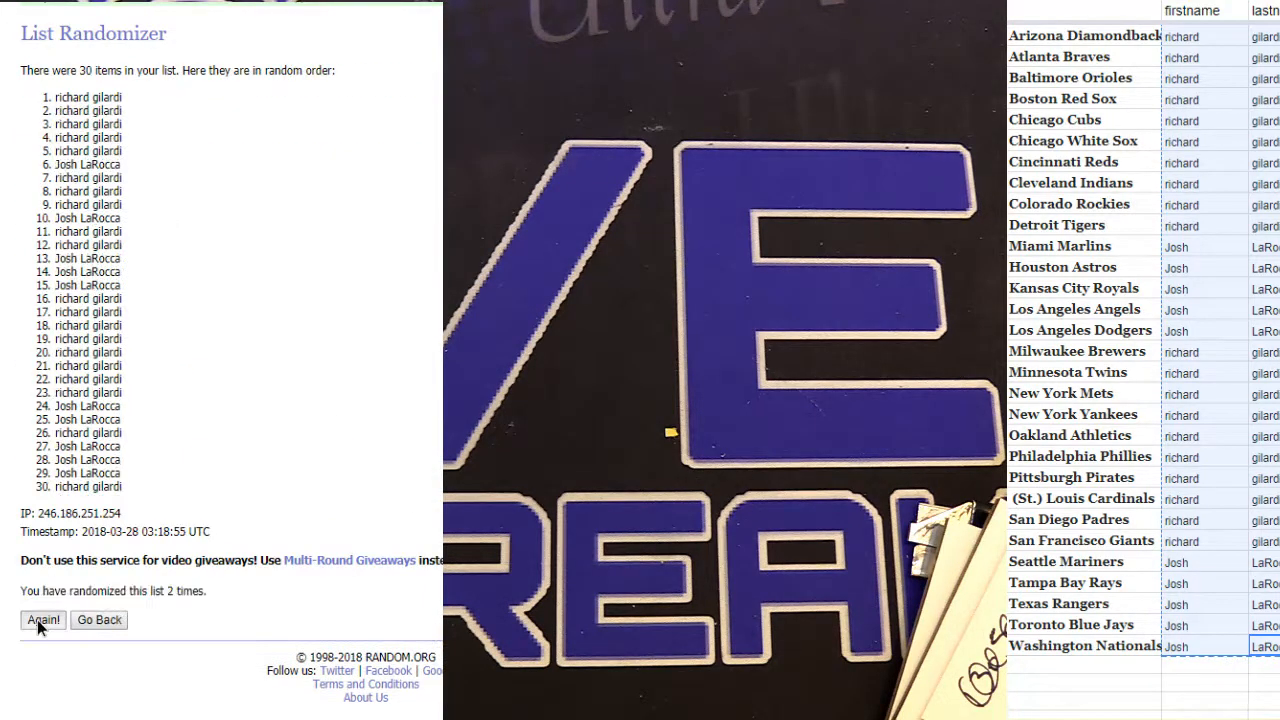
left_click(30, 620)
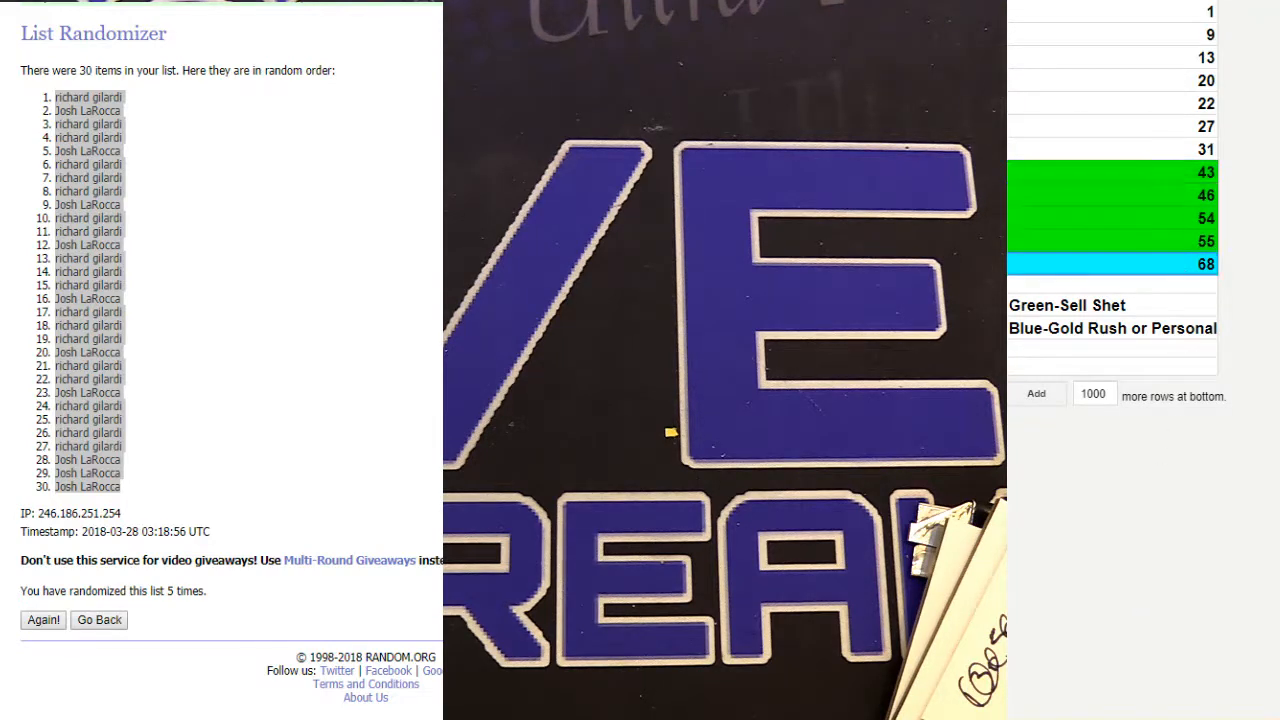
Step: Randomize the twelve spot numbers repeatedly into an order starting 54, 1, 20
left_click(100, 620)
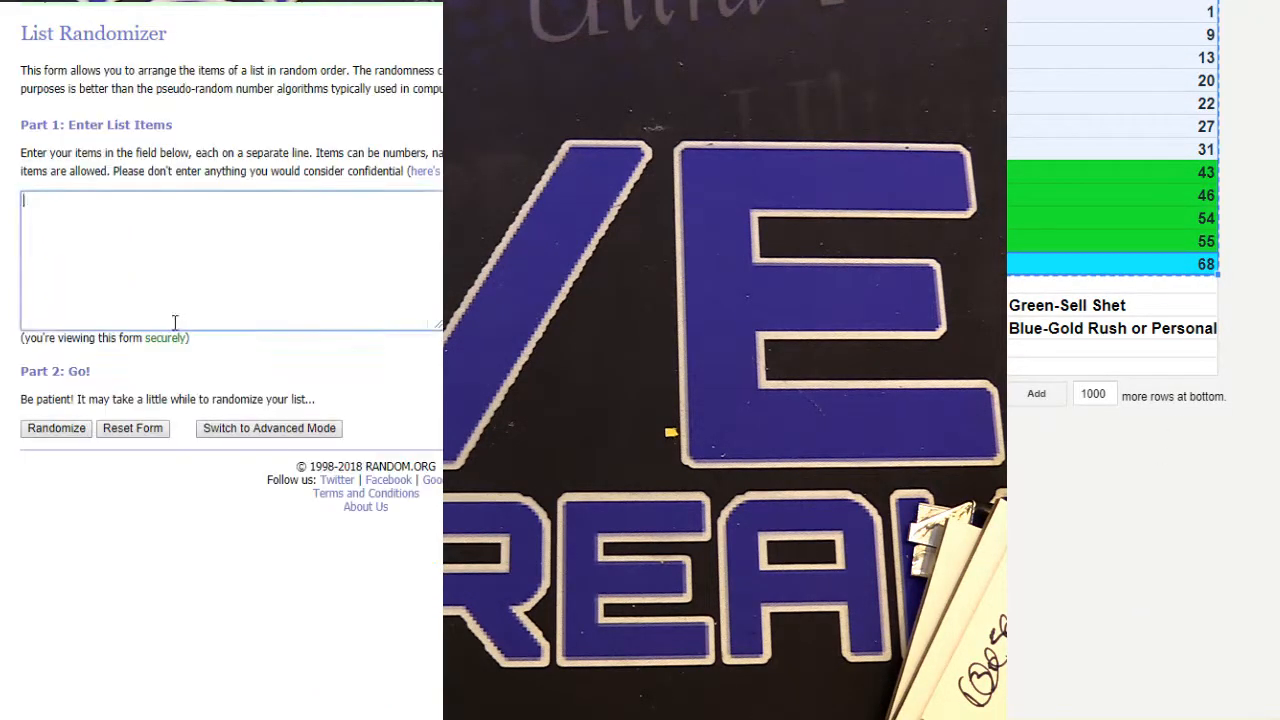
left_click(56, 428)
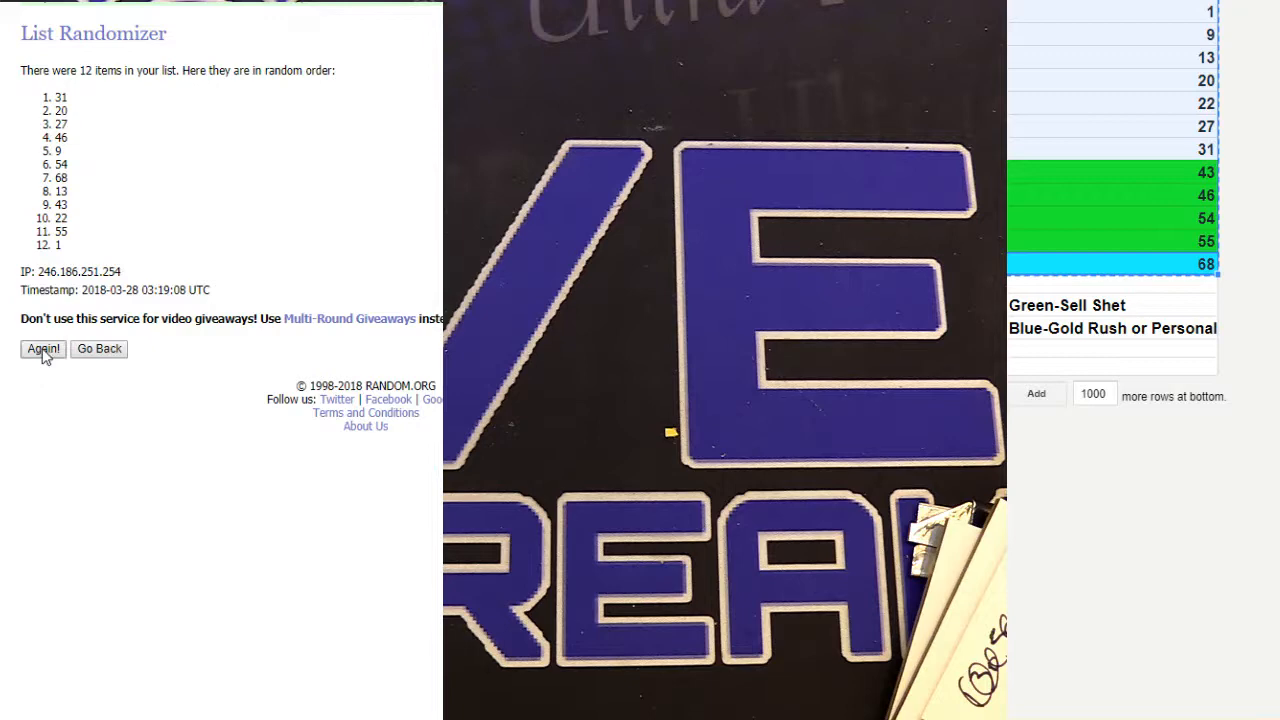
left_click(42, 348)
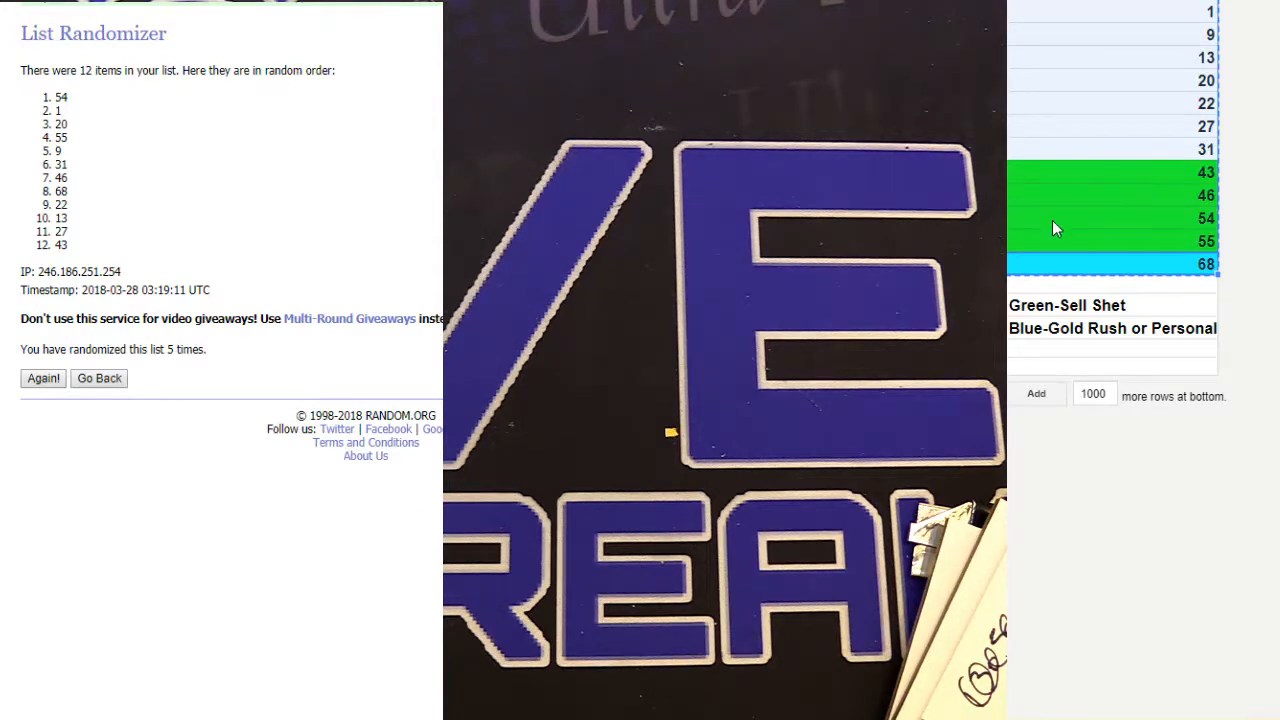
right_click(1056, 228)
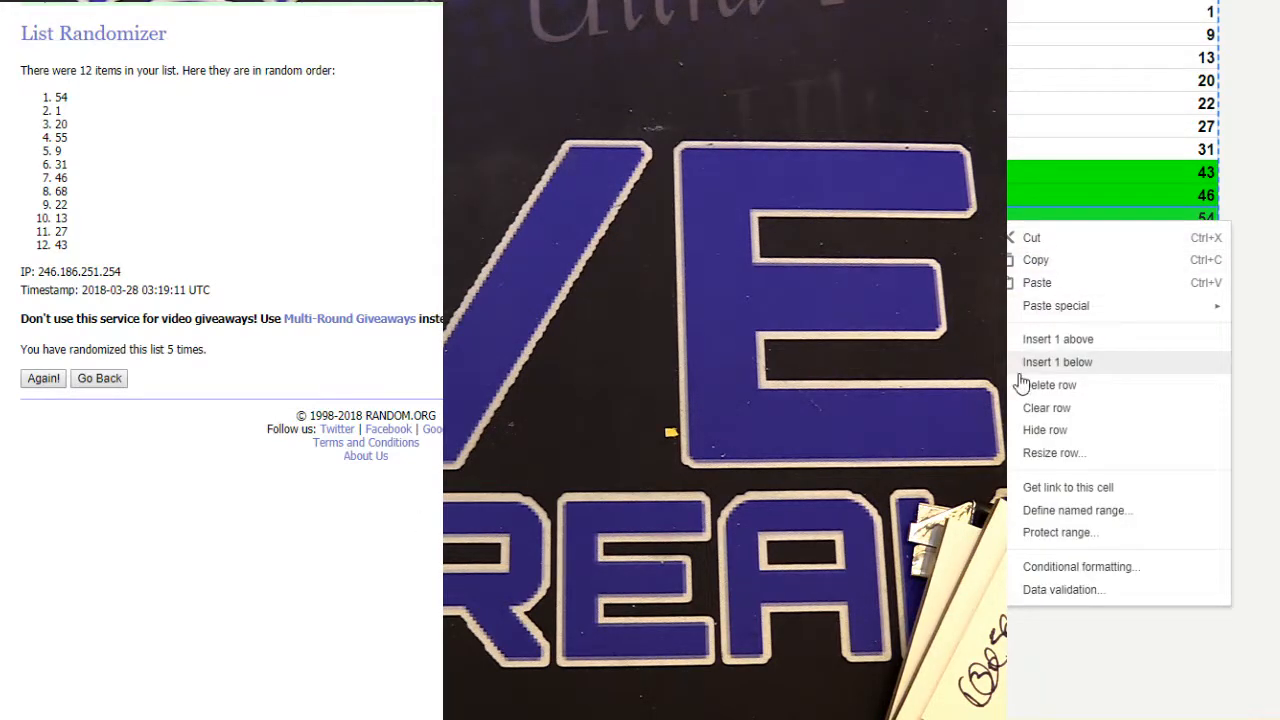